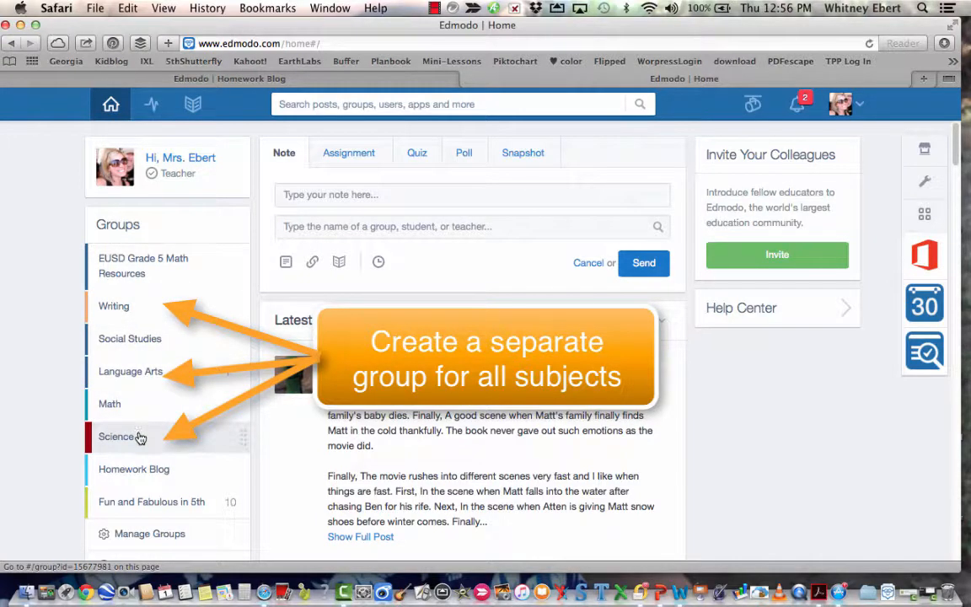
- Open the Math group and scroll through the subtracting-decimals lesson video posts
click(134, 468)
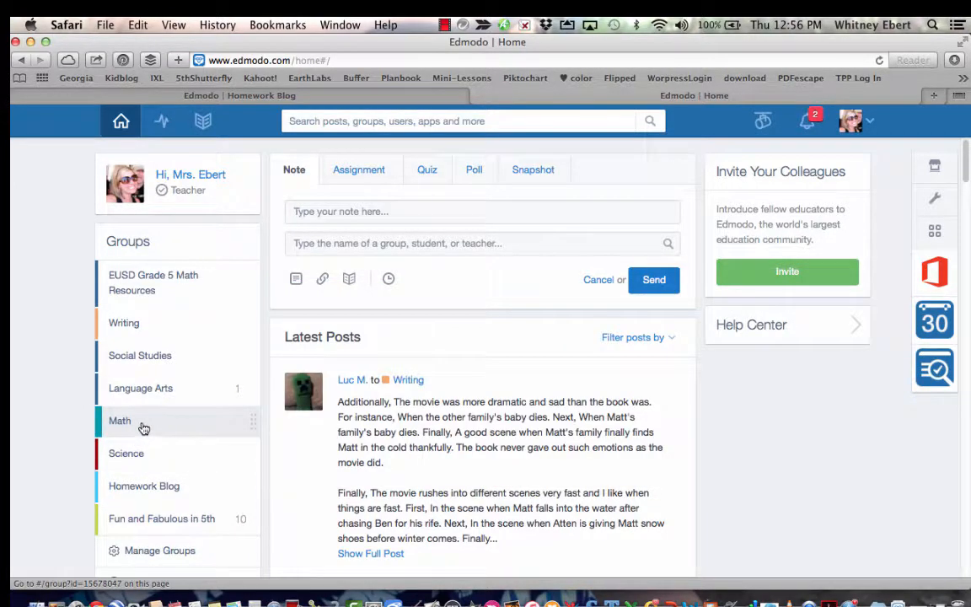
click(120, 420)
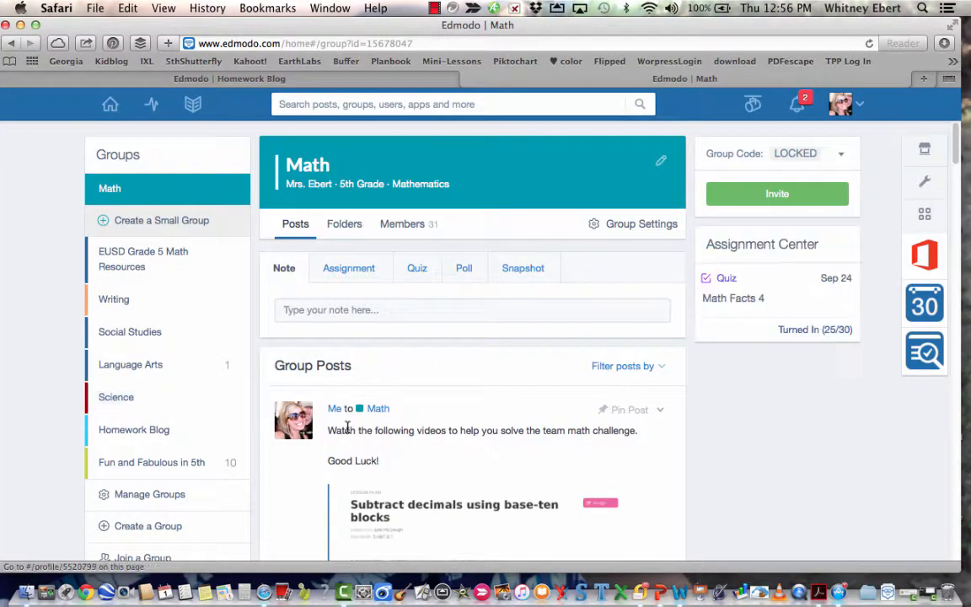
scroll(down, 3)
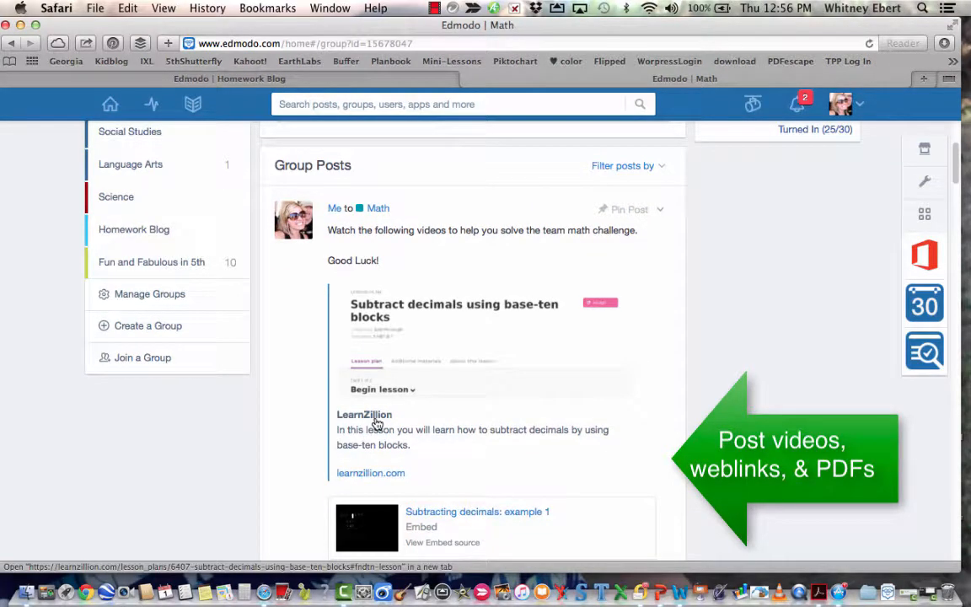
scroll(up, 3)
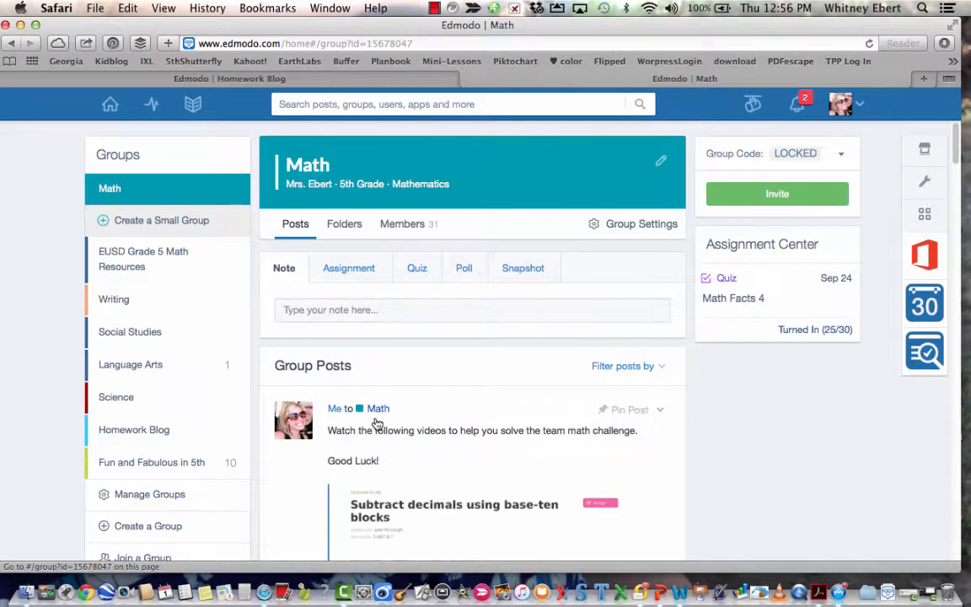
mouse_move(231, 423)
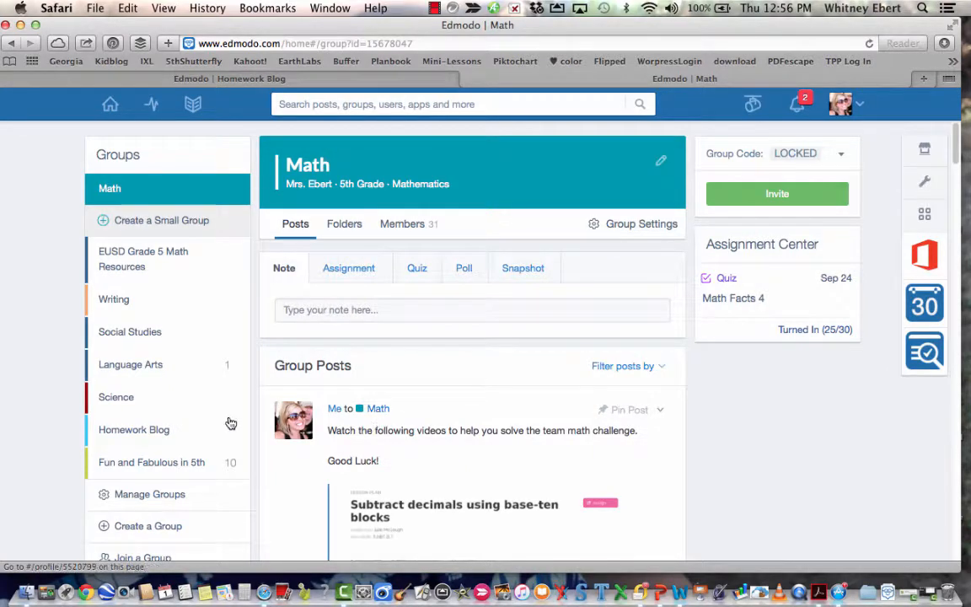
- Open the Science group and browse student-shared videos and the Water Cycle keynote PDF
click(117, 396)
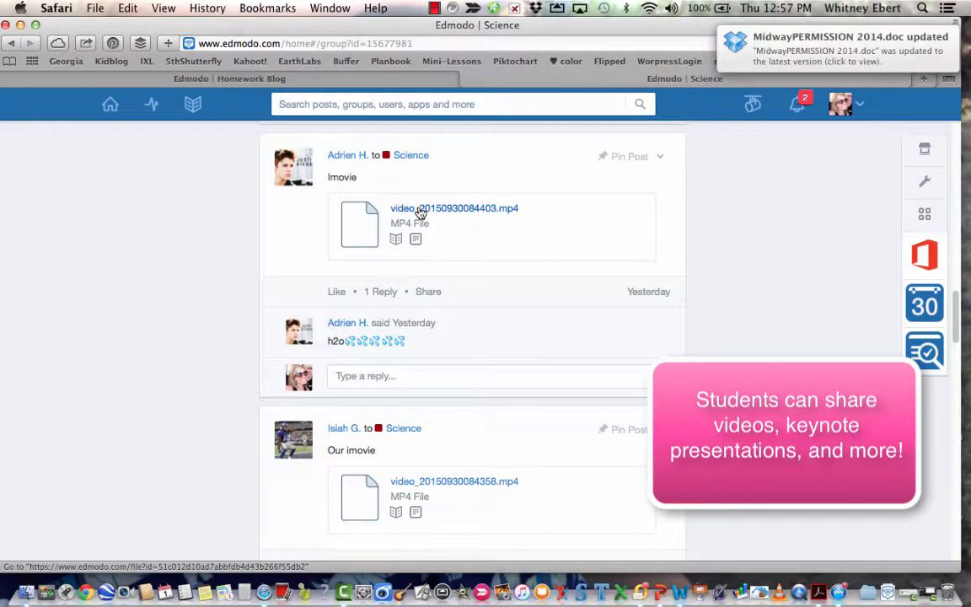
scroll(down, 3)
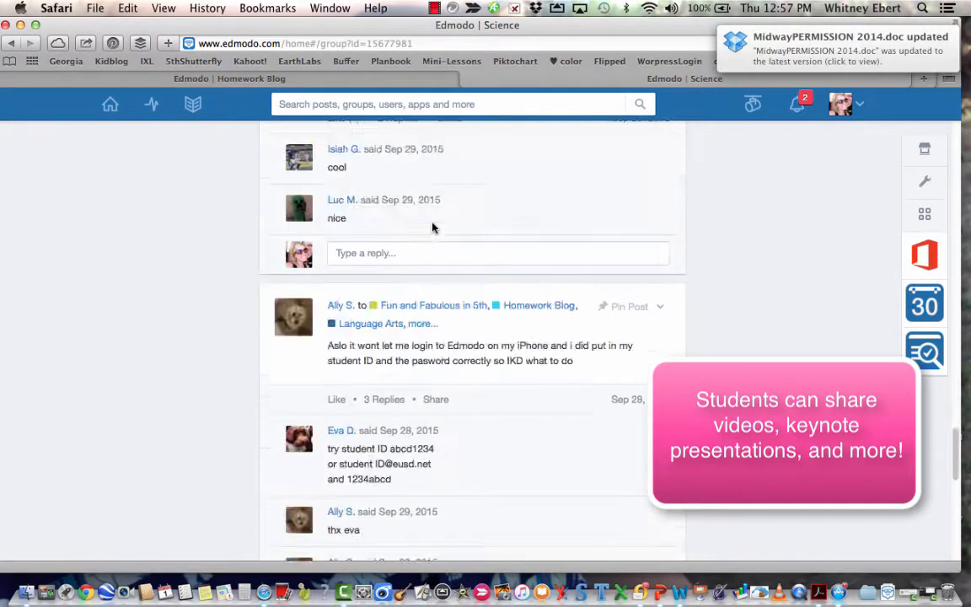
scroll(down, 3)
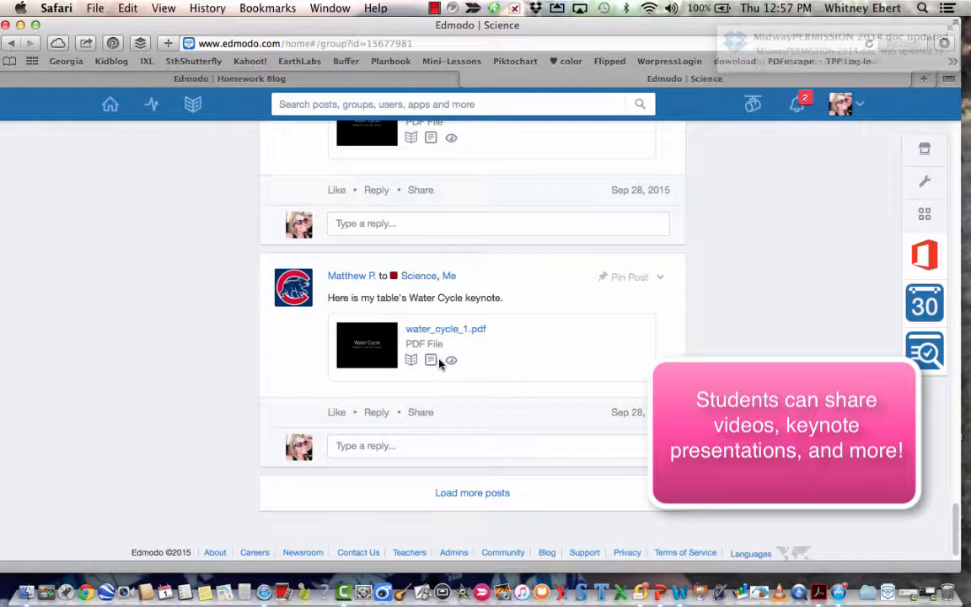
click(472, 492)
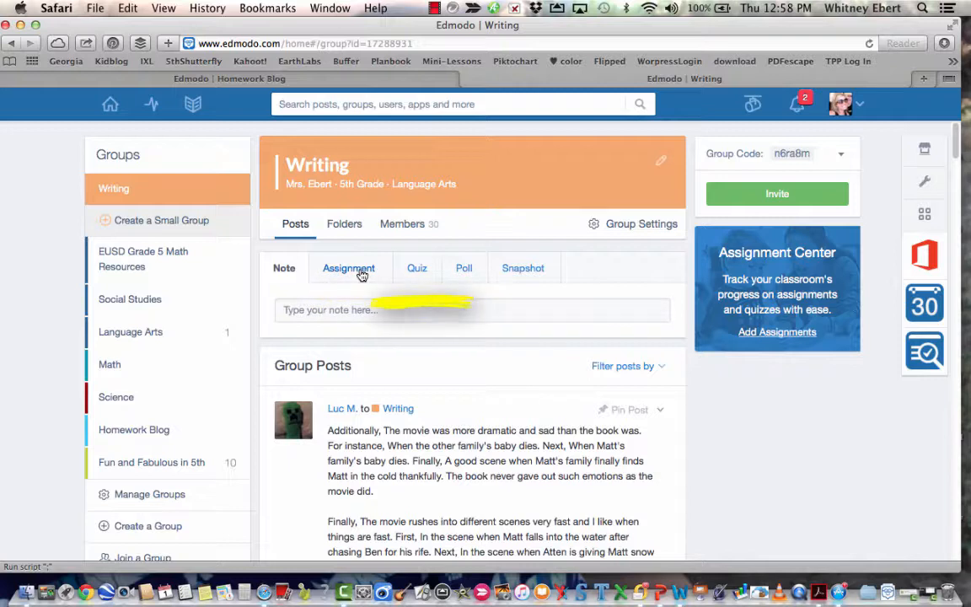
mouse_move(418, 272)
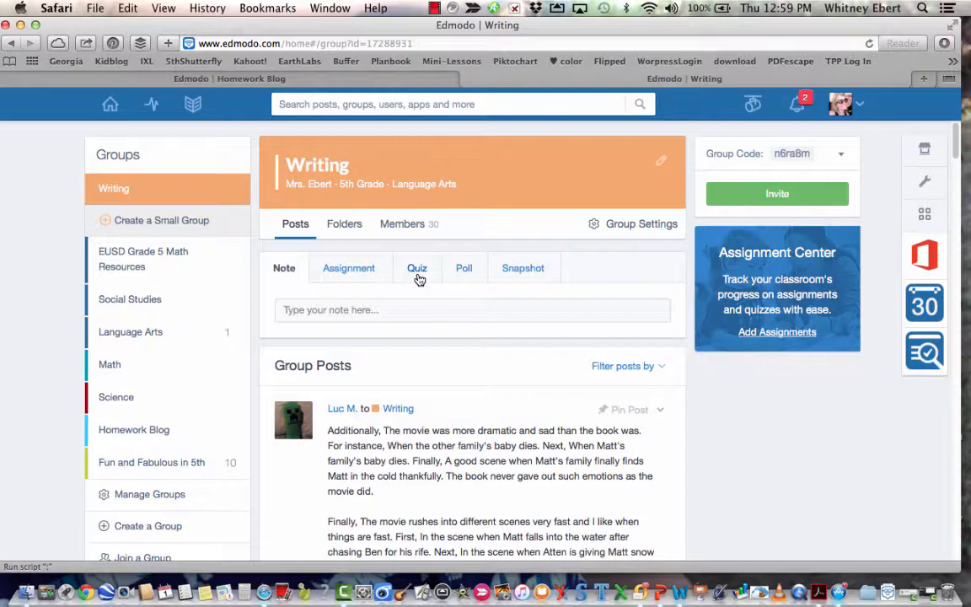
mouse_move(402, 223)
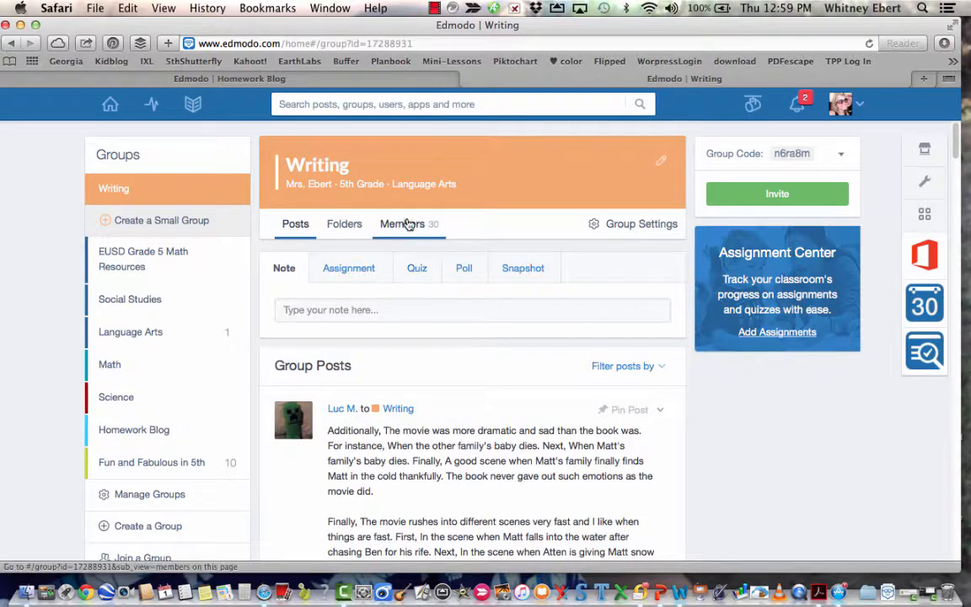
- Open the Homework Blog group showing the Sign of the Beaver book-versus-movie post
click(134, 429)
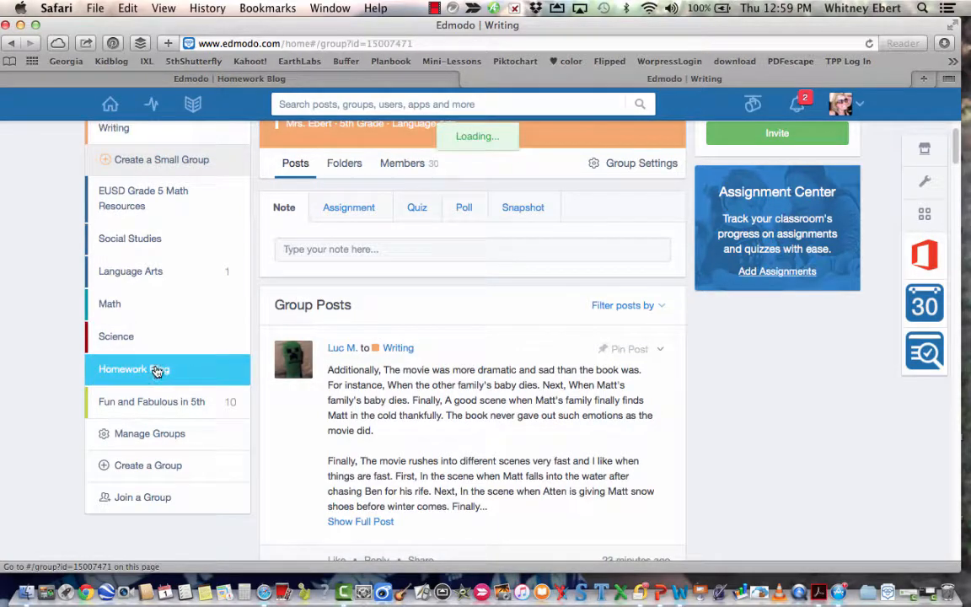
click(134, 369)
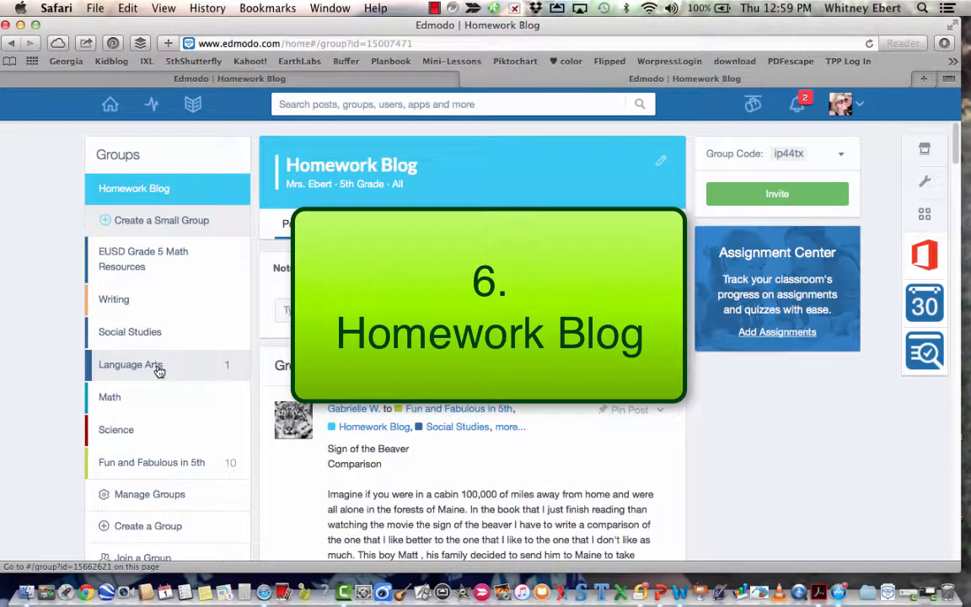